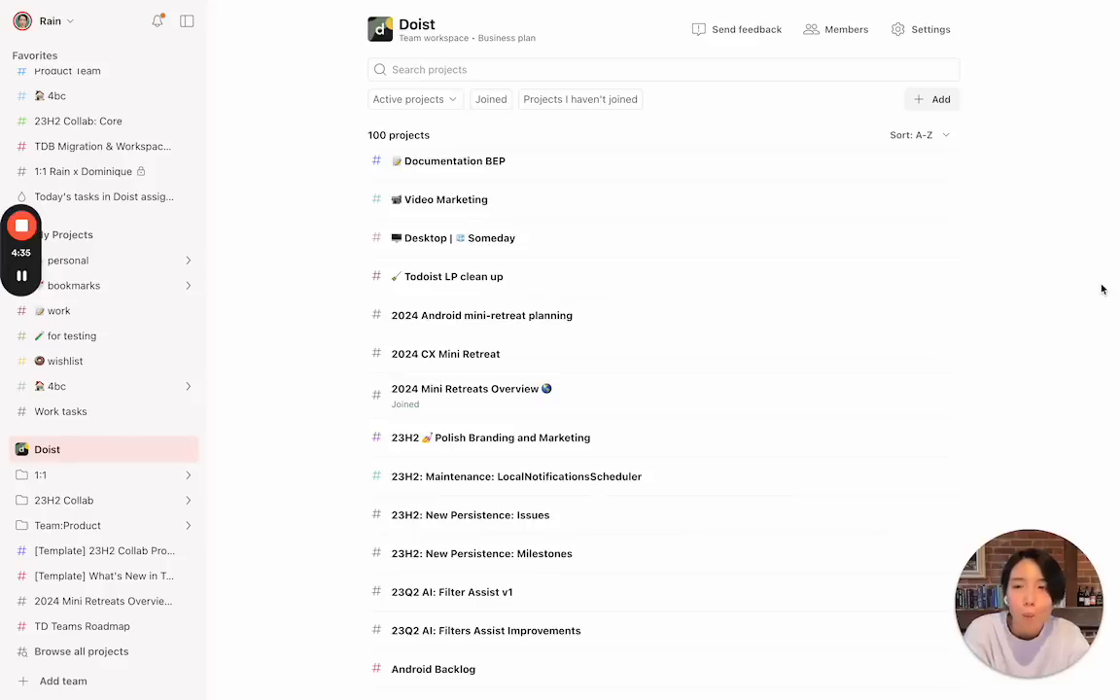
pyautogui.moveTo(140, 478)
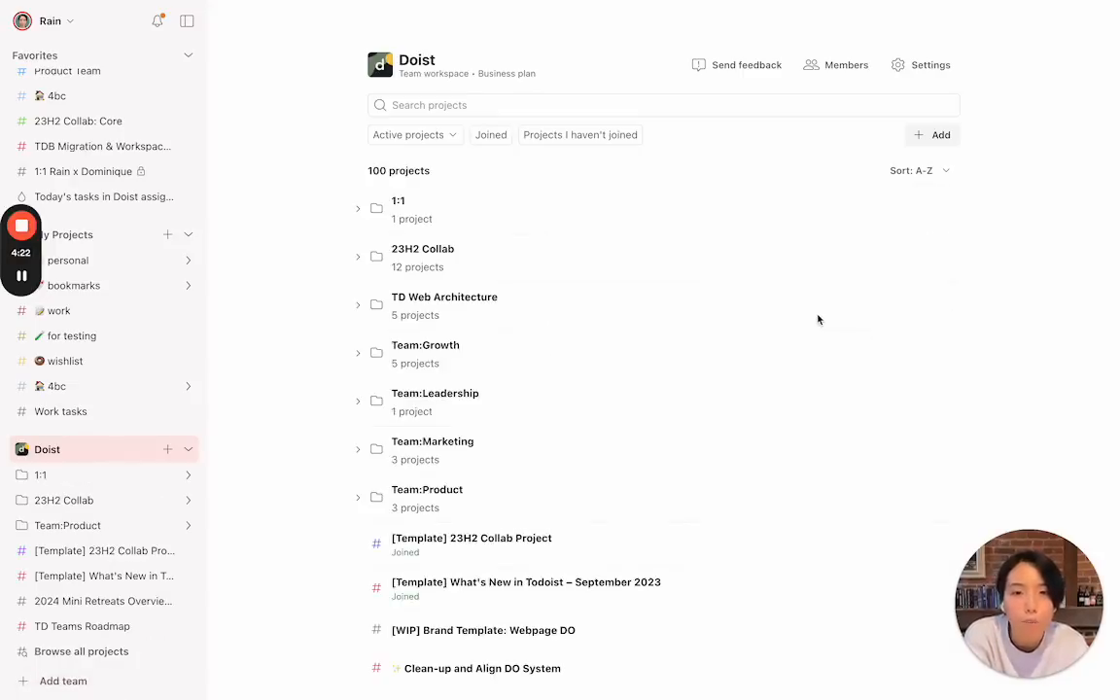
# Scroll the Doist project list and preview the Todoist LP clean up project
pyautogui.scroll(-3)
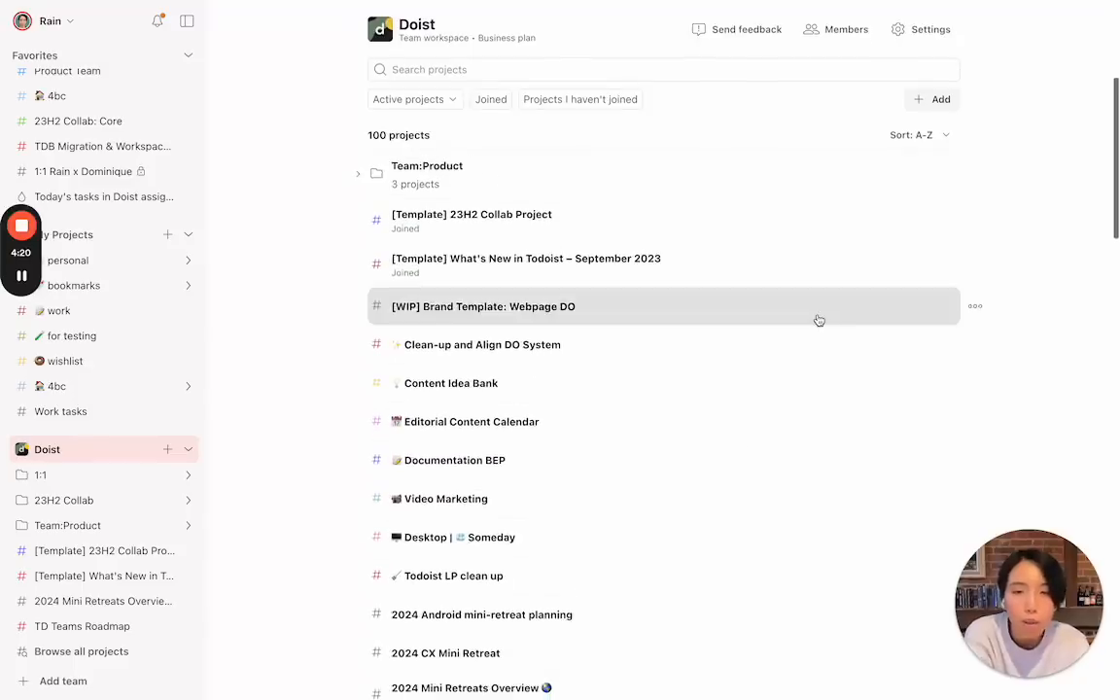
pyautogui.scroll(-3)
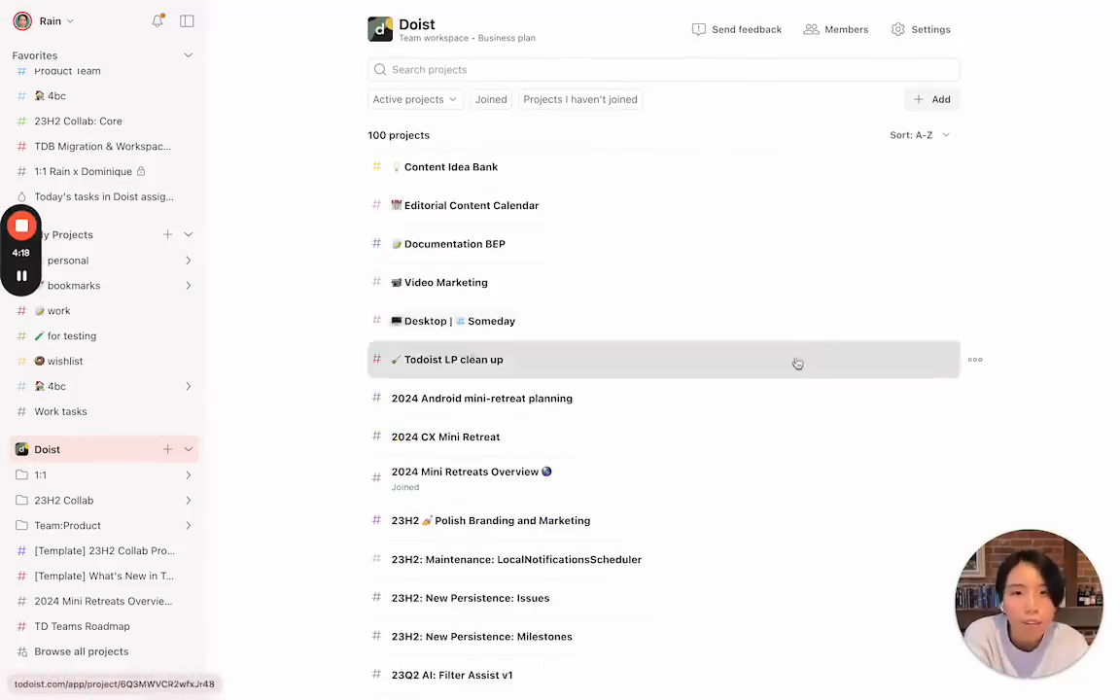
pyautogui.click(453, 358)
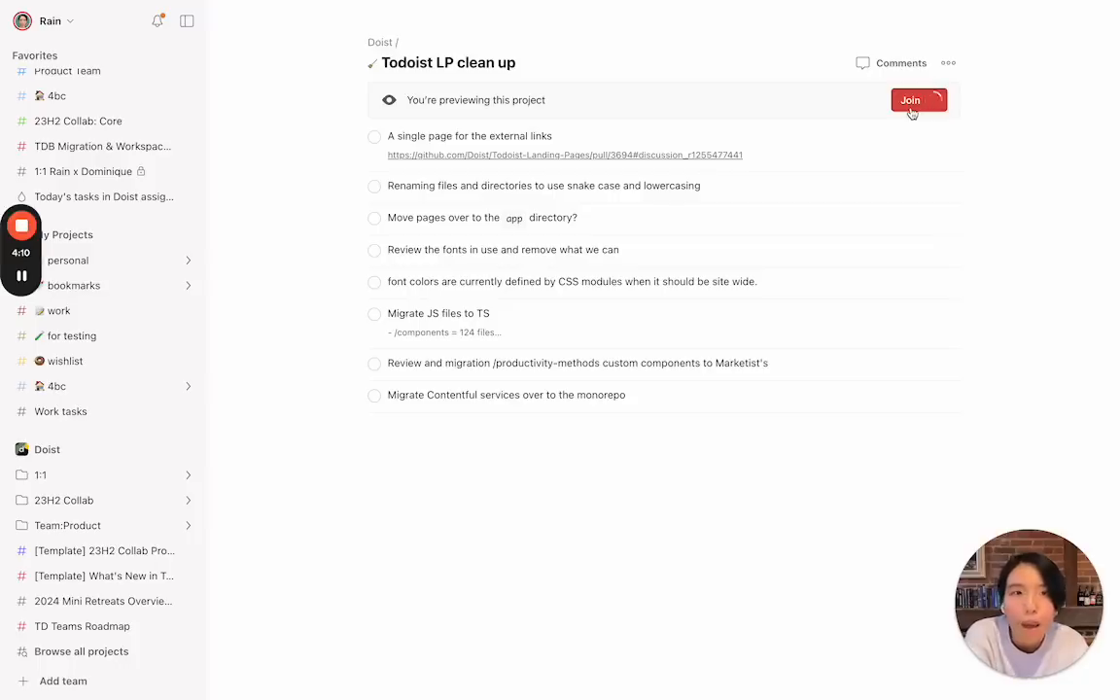
# Join the Todoist LP clean up project from its preview banner
pyautogui.click(910, 101)
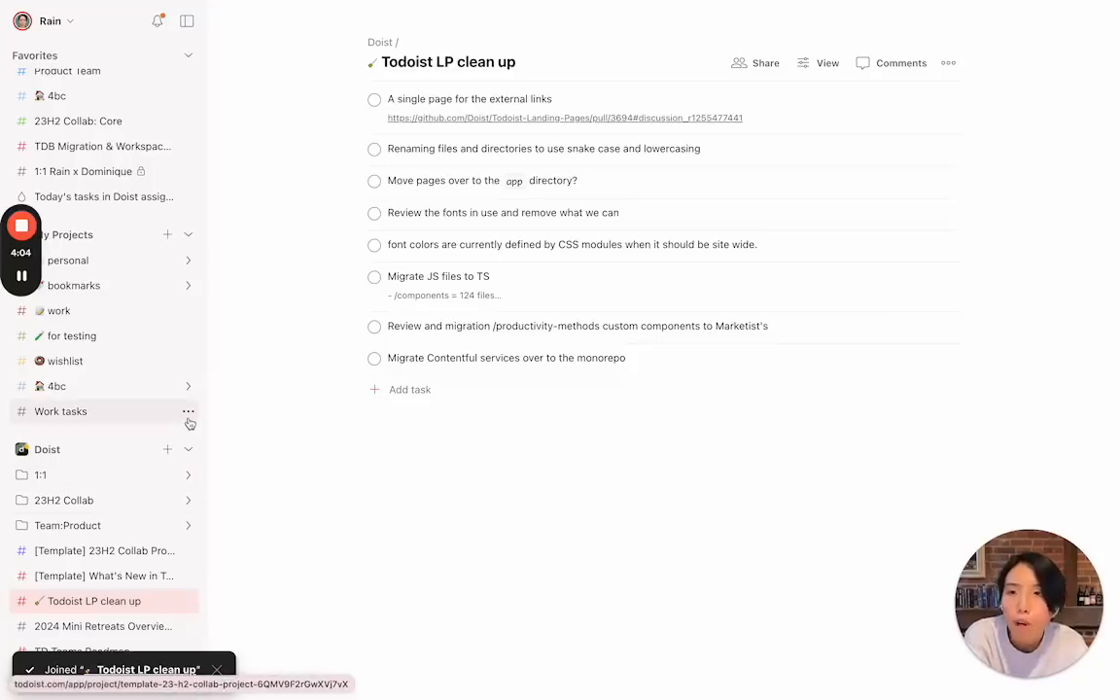
pyautogui.scroll(3)
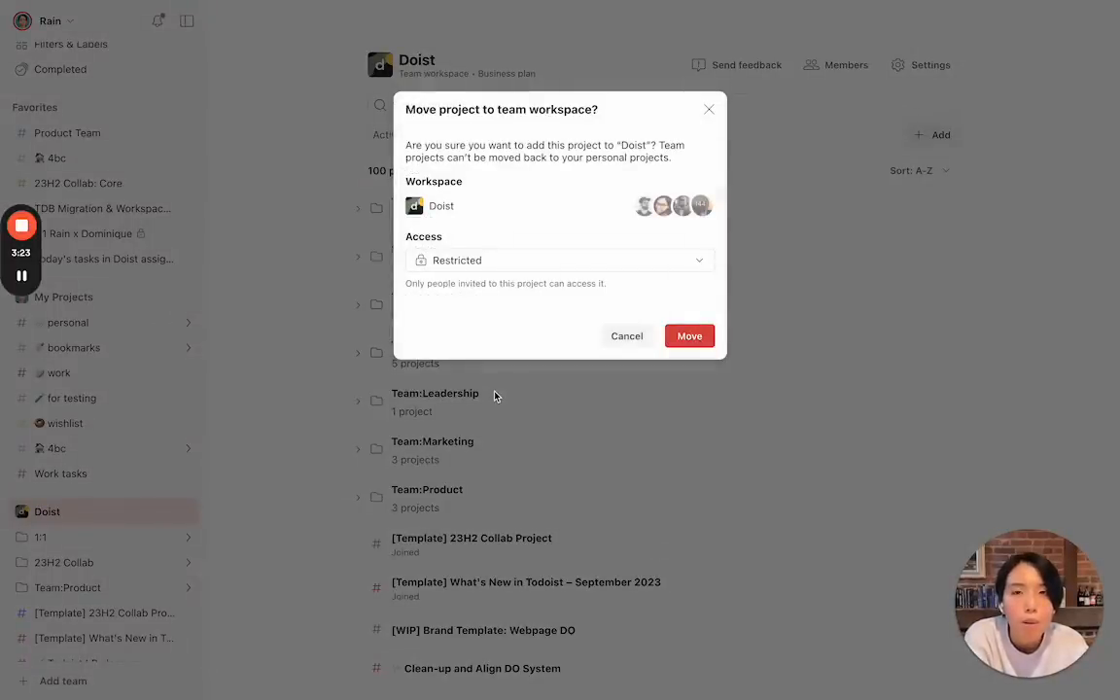
pyautogui.moveTo(552, 268)
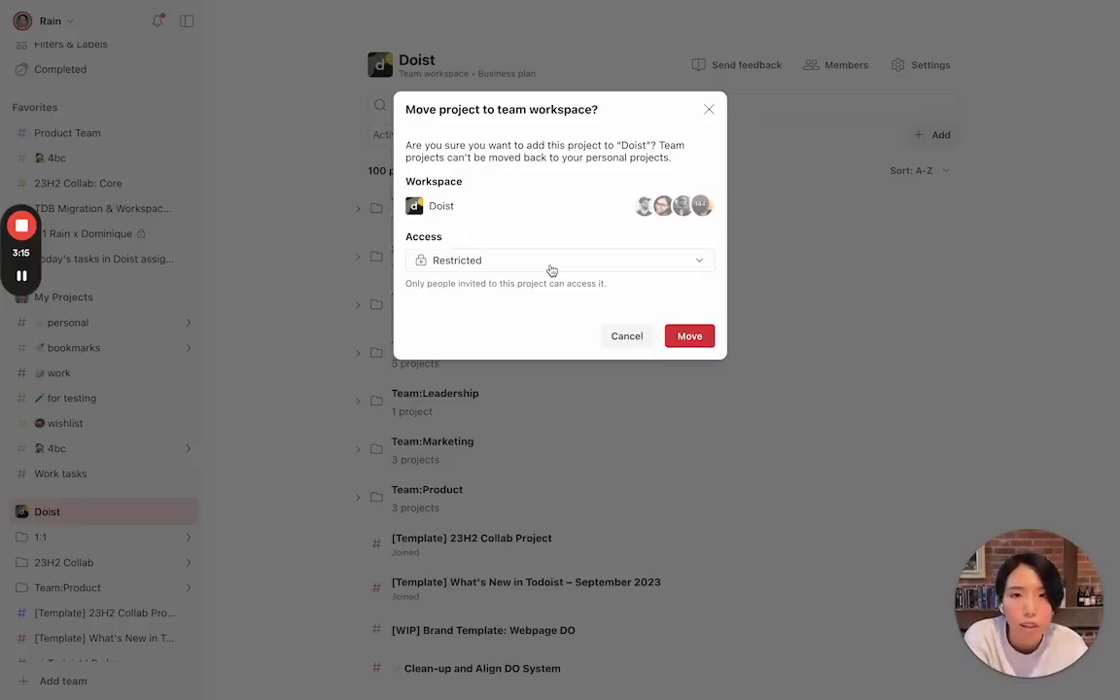
# Switch the move dialog's access to Full access, then cancel the move
pyautogui.click(553, 261)
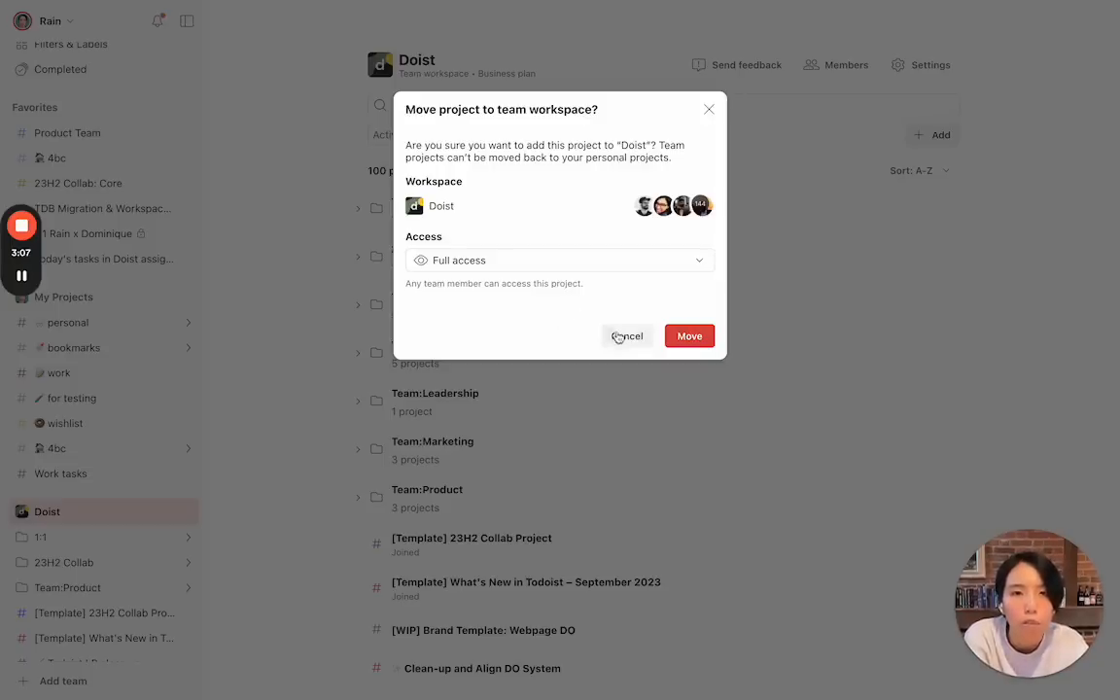
pyautogui.click(626, 334)
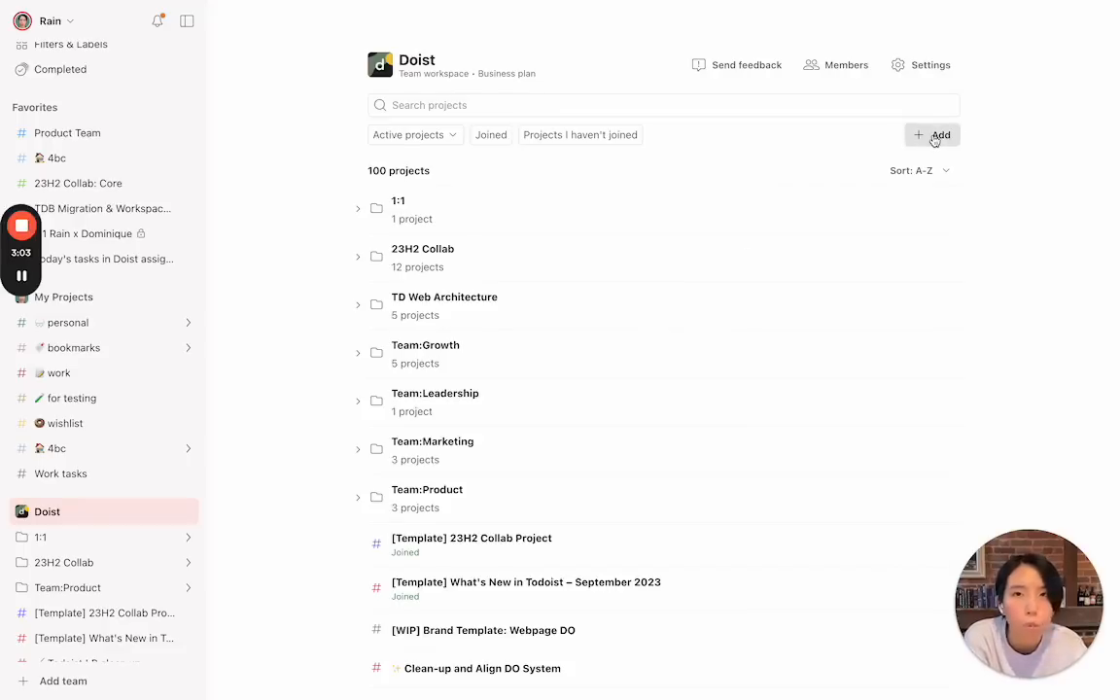
pyautogui.click(933, 136)
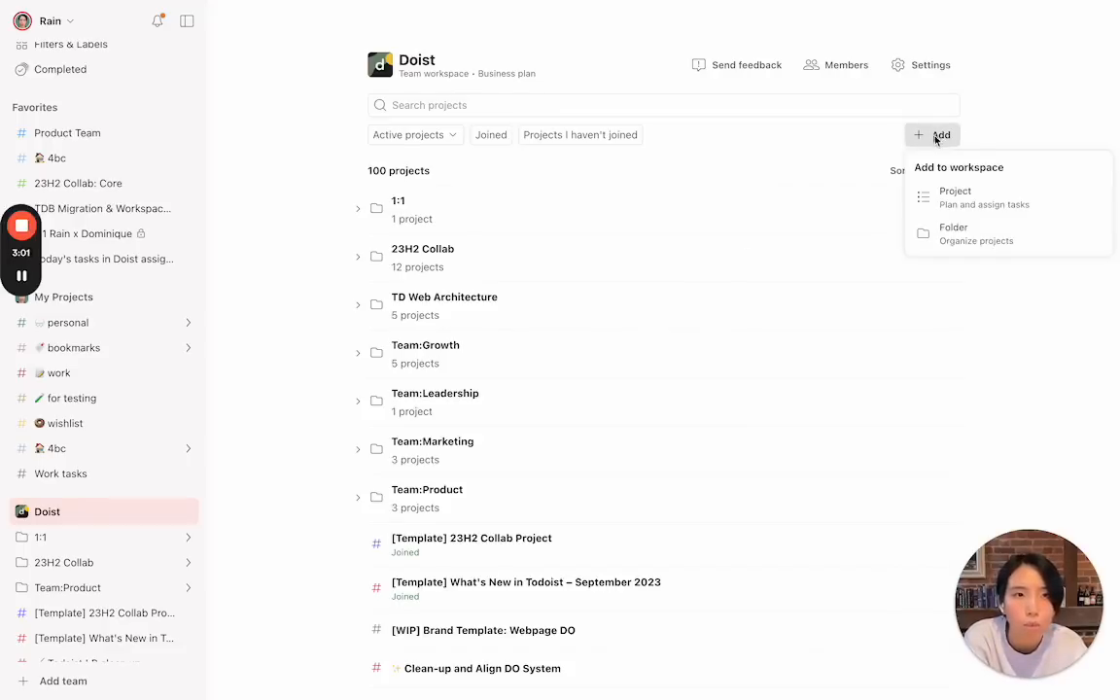
pyautogui.click(954, 196)
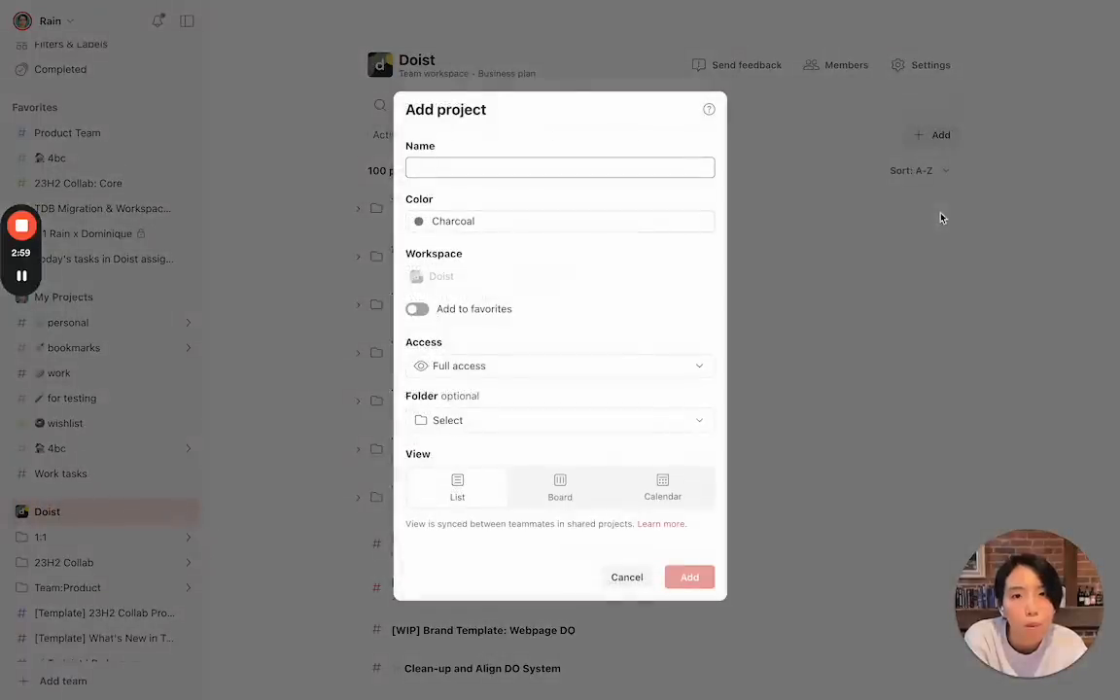
pyautogui.click(560, 366)
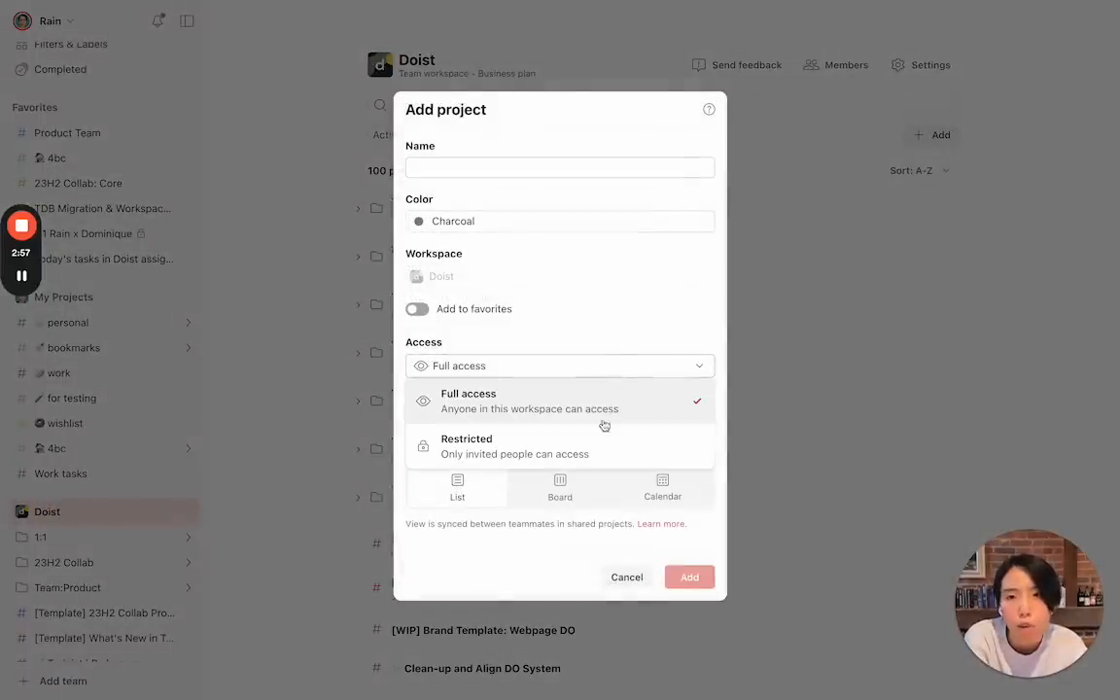
pyautogui.click(626, 575)
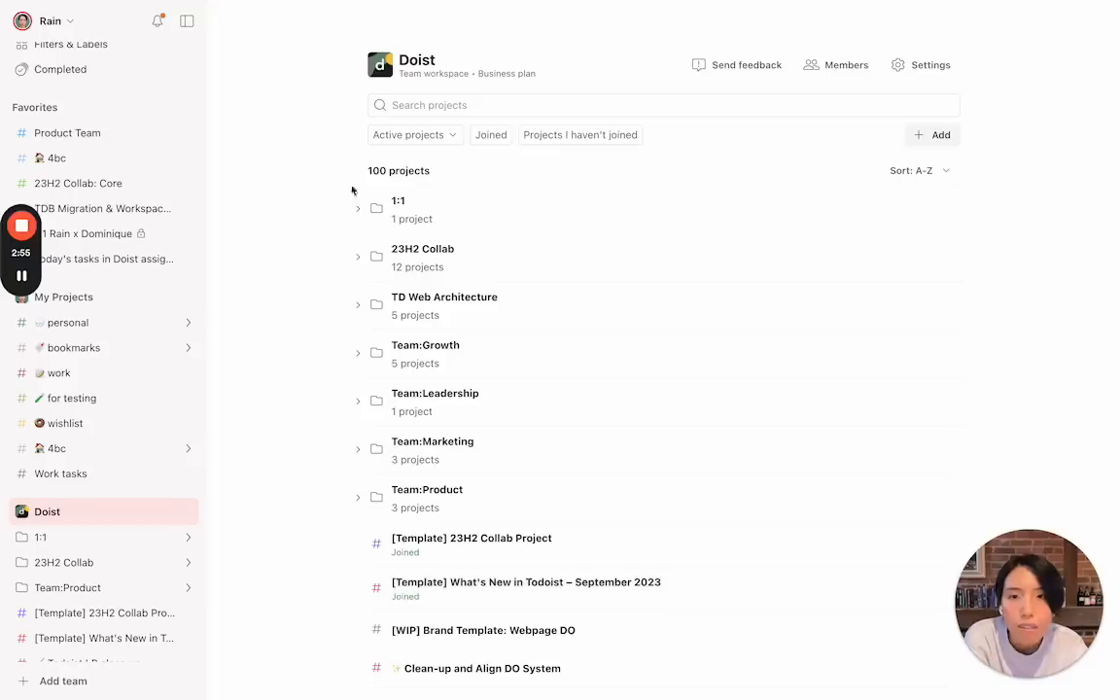
pyautogui.moveTo(358, 210)
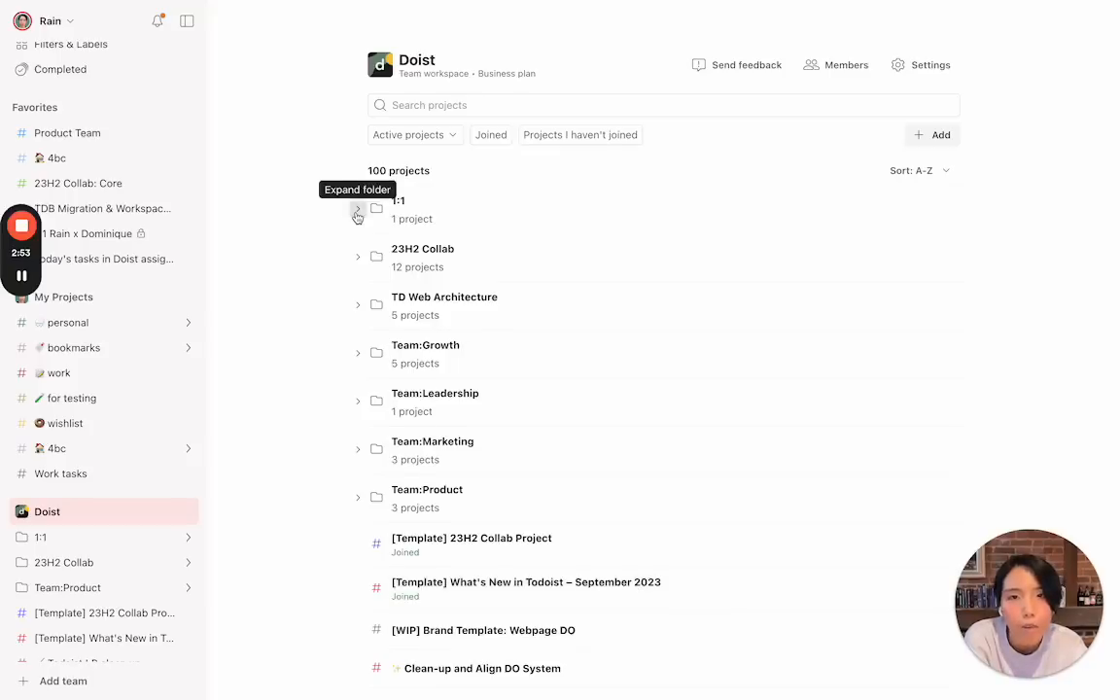
pyautogui.click(358, 208)
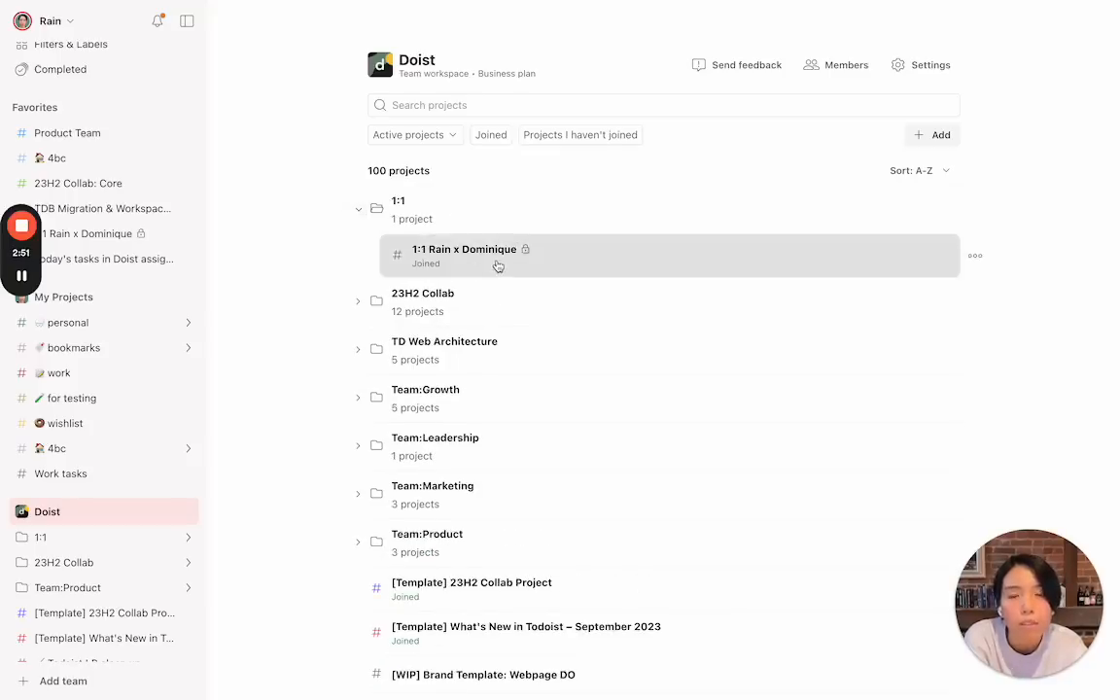
pyautogui.moveTo(369, 274)
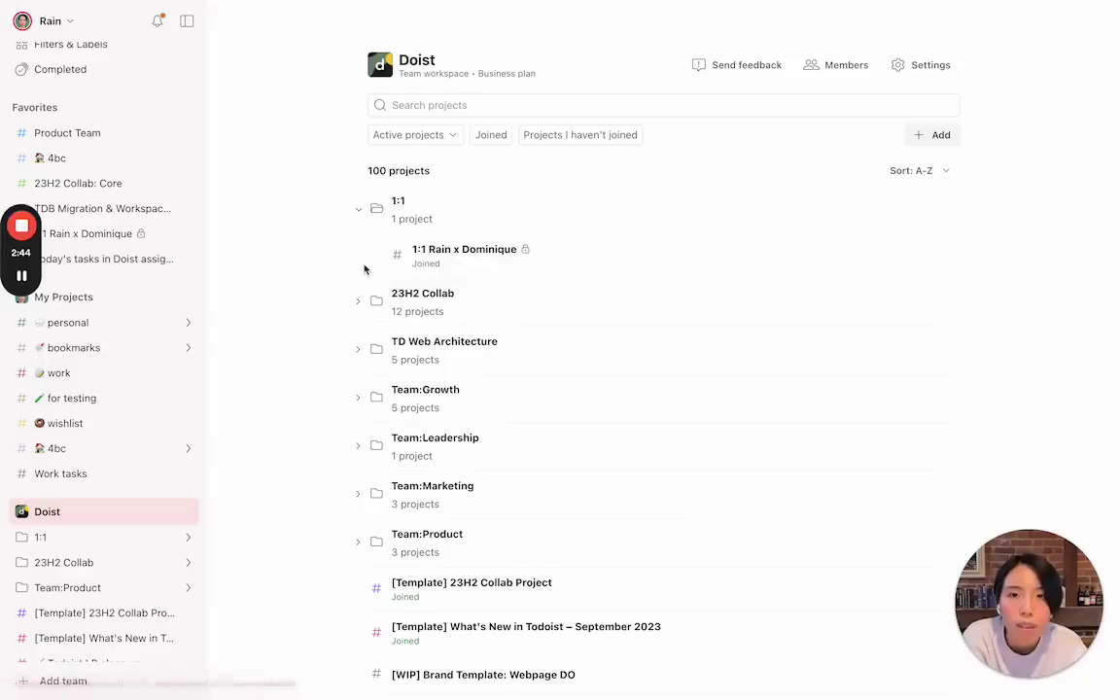
pyautogui.moveTo(470, 274)
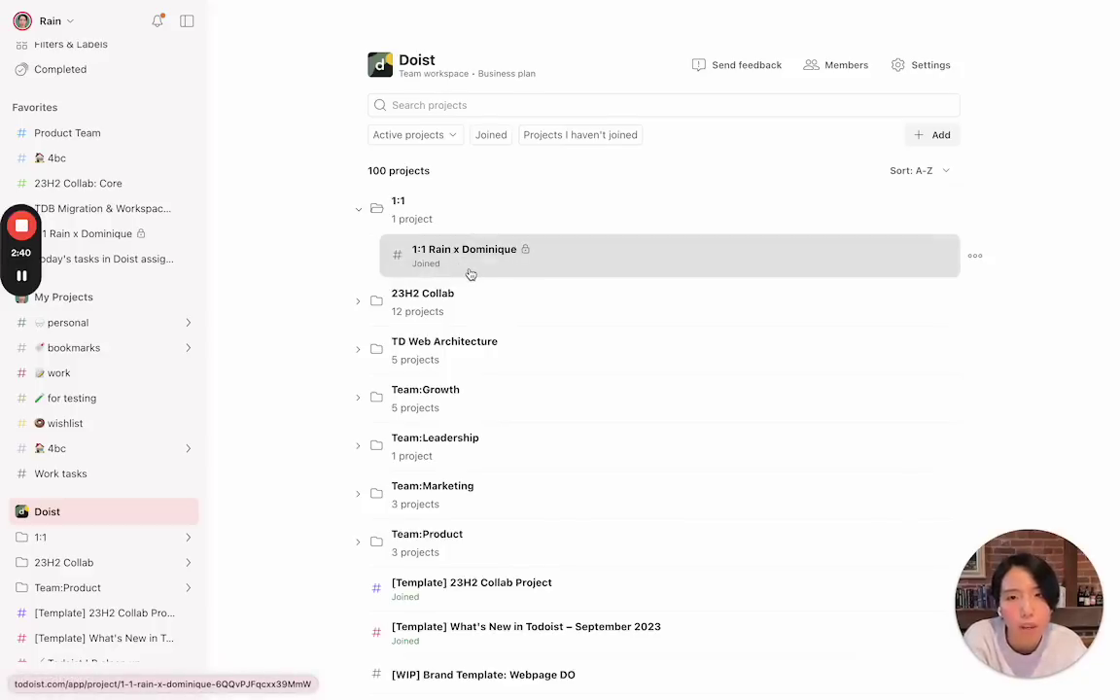
pyautogui.click(358, 208)
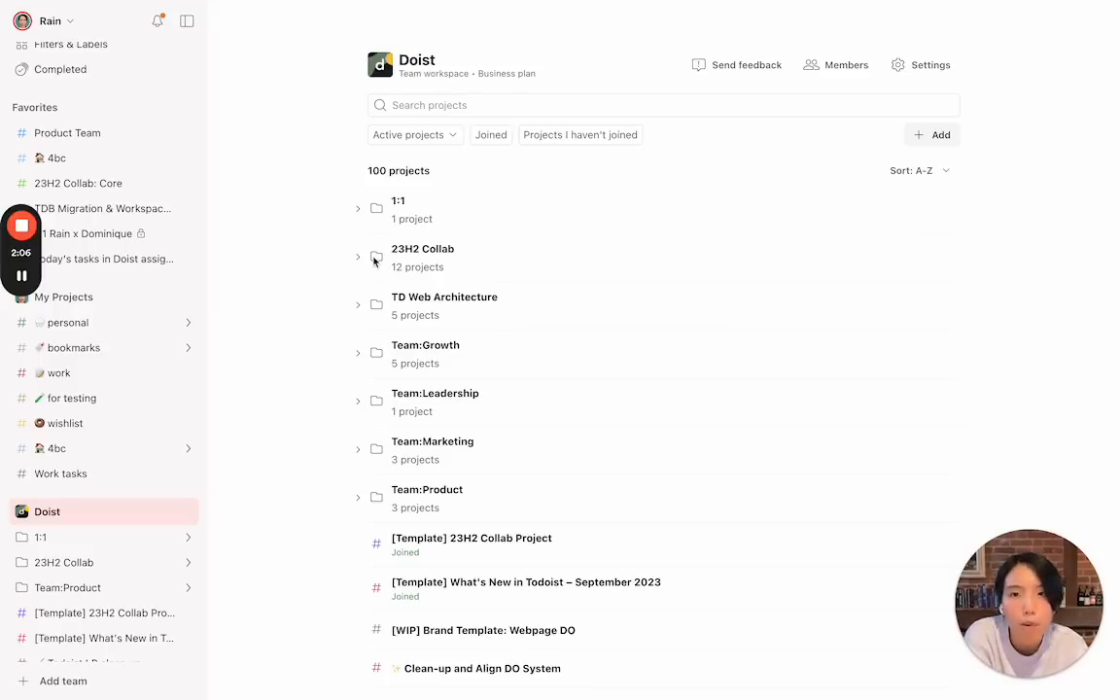
pyautogui.moveTo(357, 262)
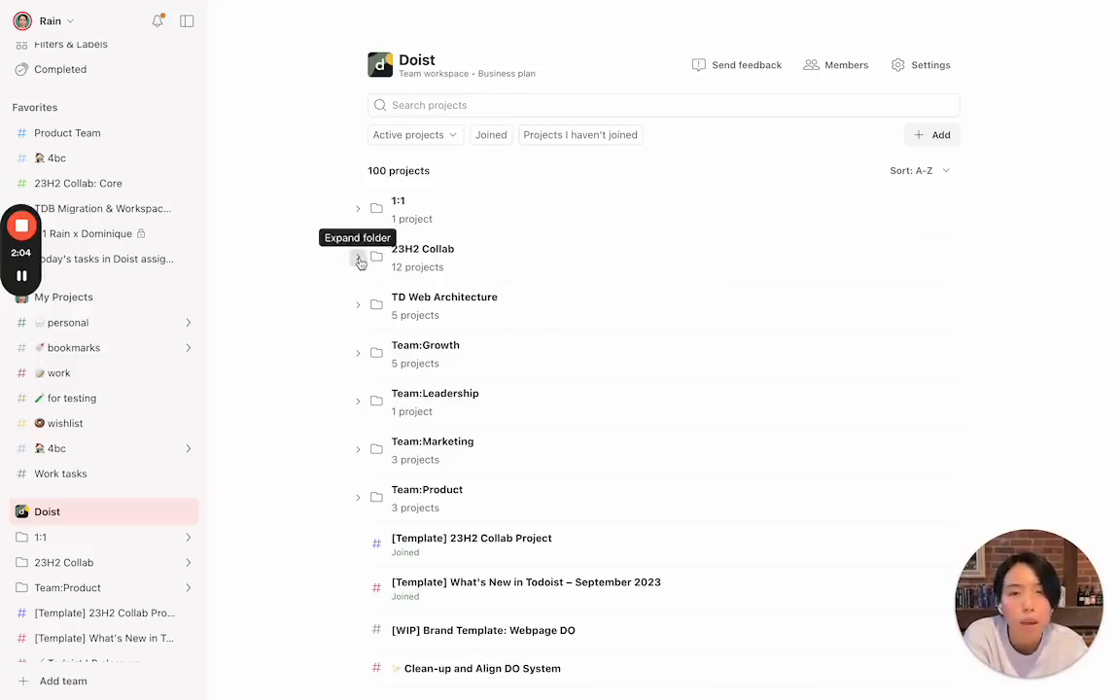
pyautogui.click(358, 256)
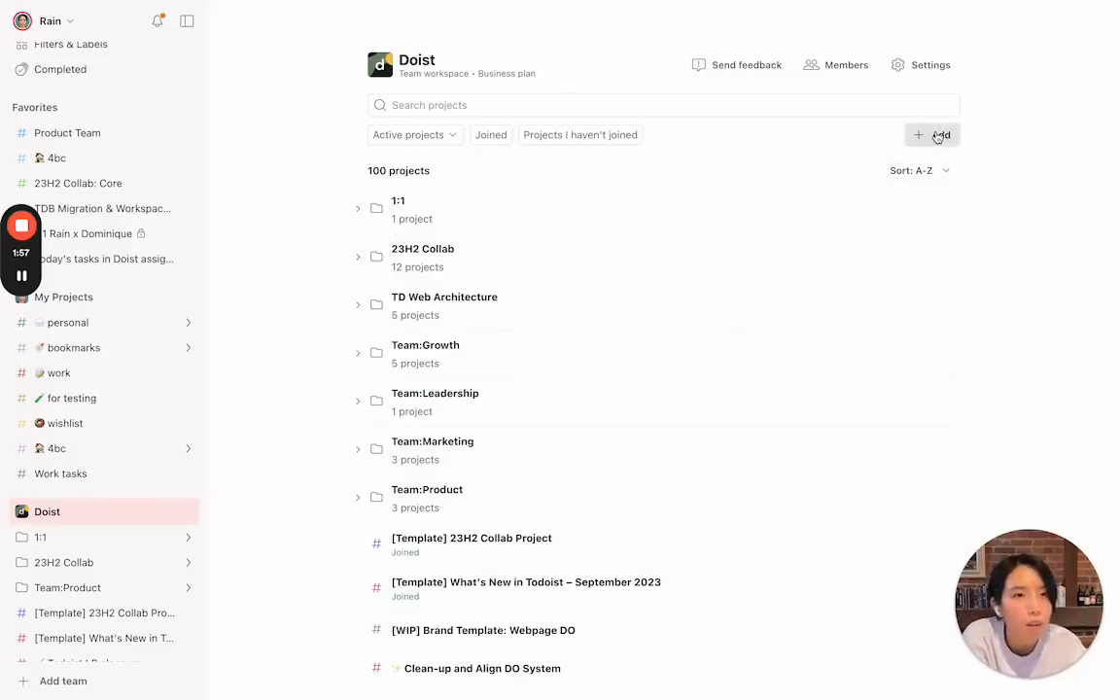
pyautogui.click(931, 134)
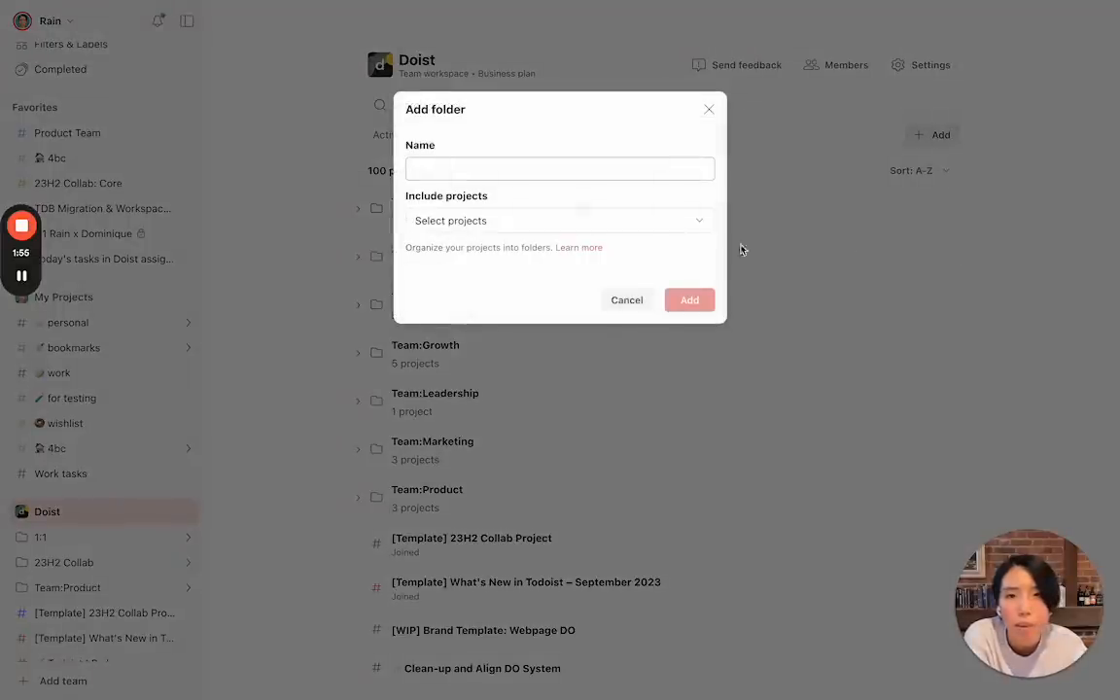
pyautogui.click(558, 220)
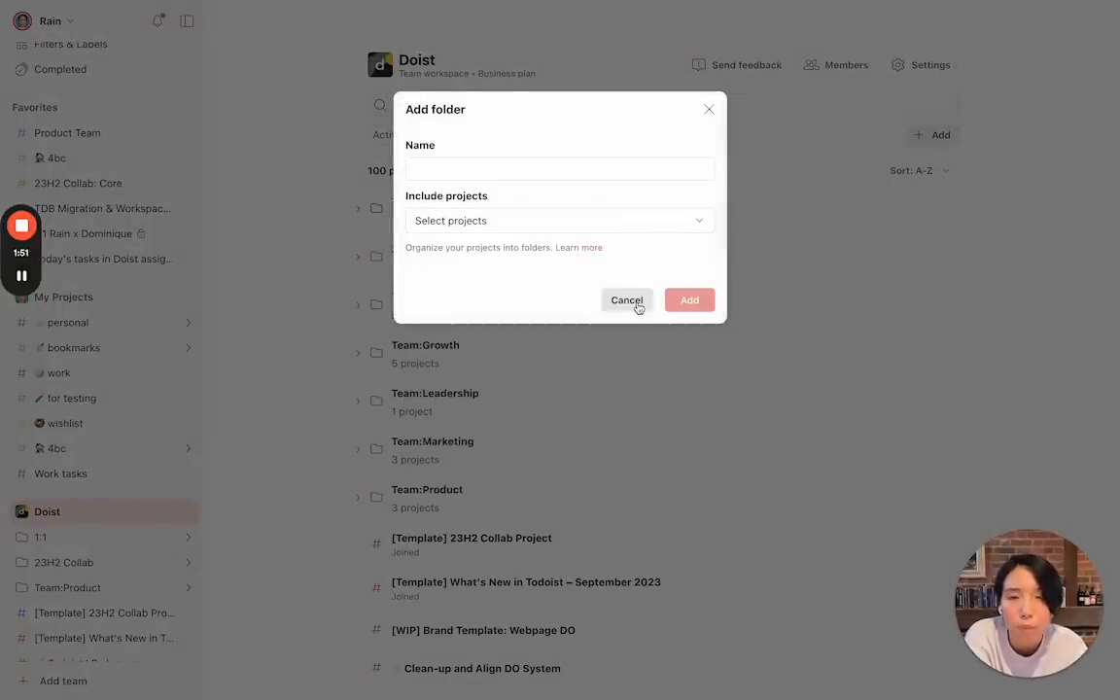
pyautogui.click(626, 299)
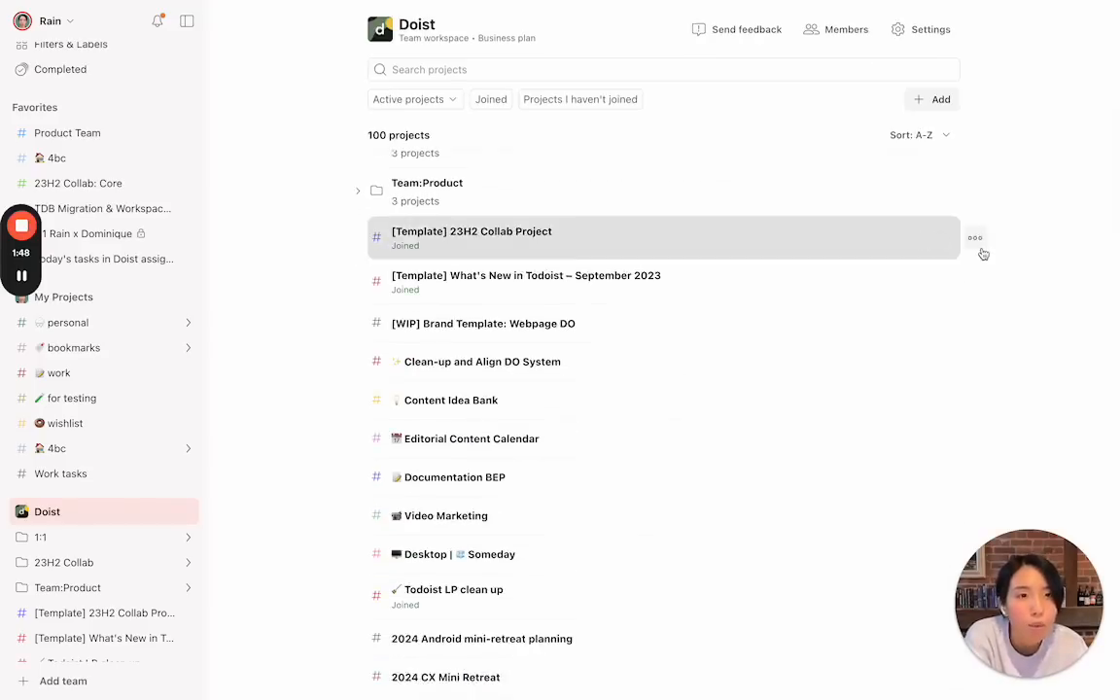
# Copy the [Template] 23H2 Collab Project link from its project actions menu
pyautogui.click(976, 237)
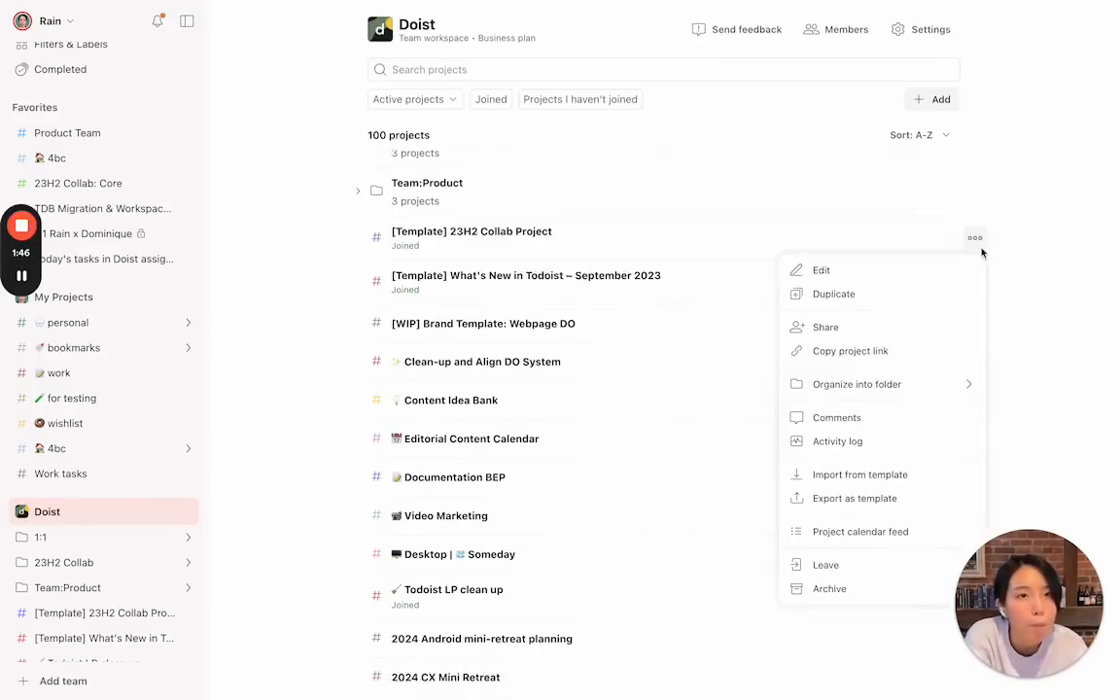
pyautogui.click(849, 350)
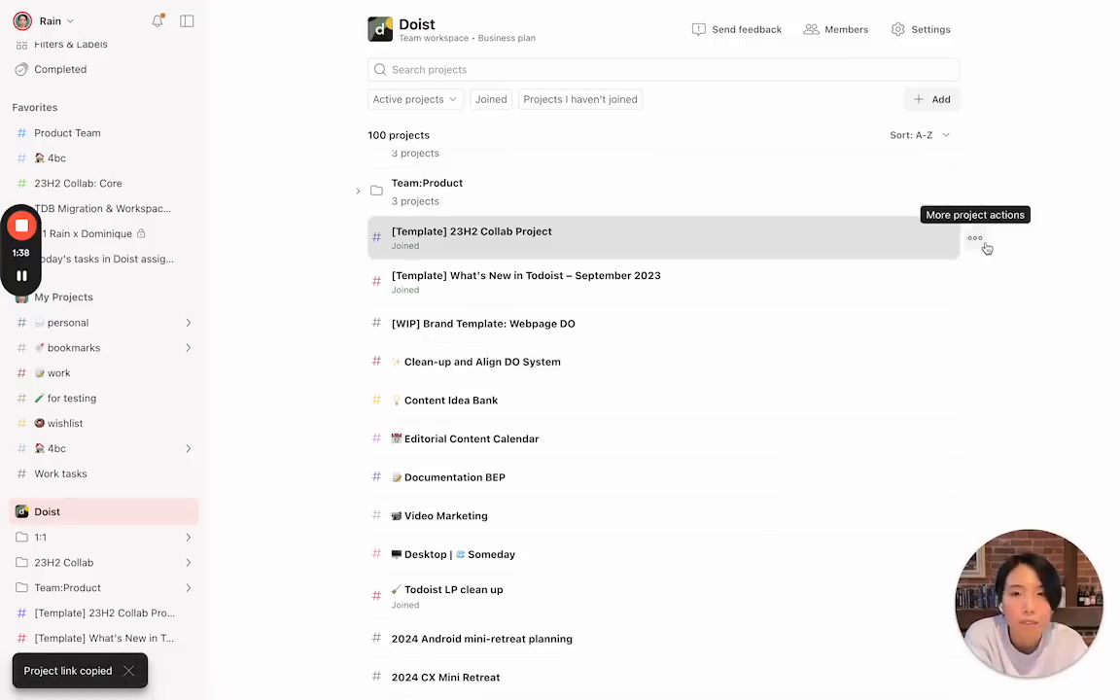
pyautogui.moveTo(1034, 253)
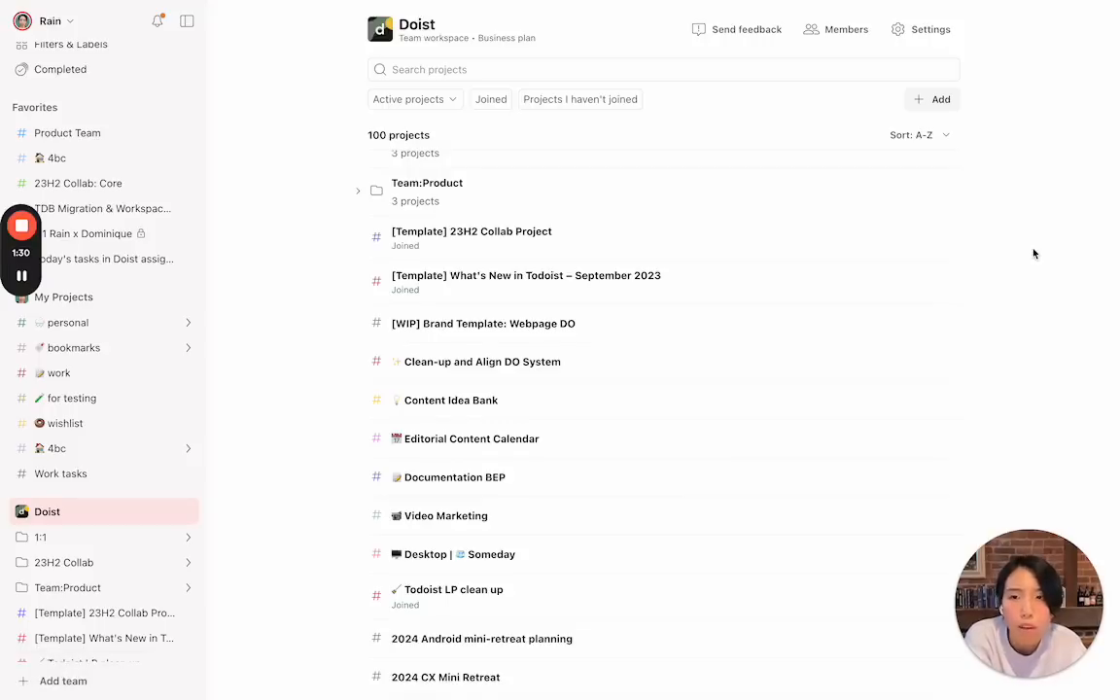
pyautogui.scroll(3)
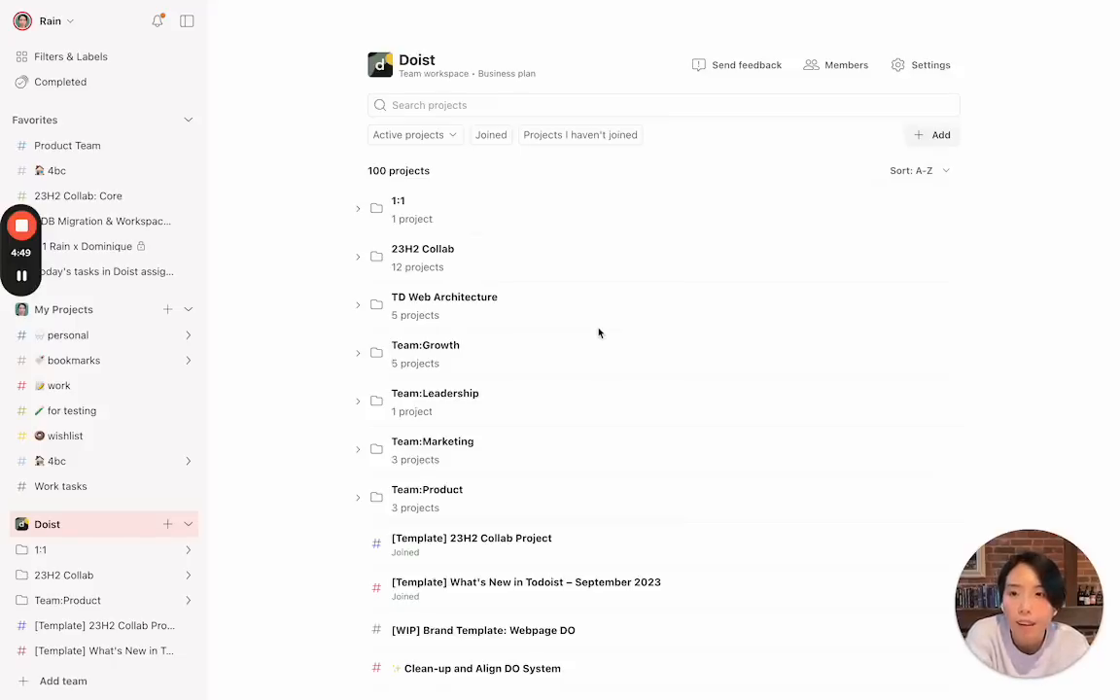
pyautogui.moveTo(228, 496)
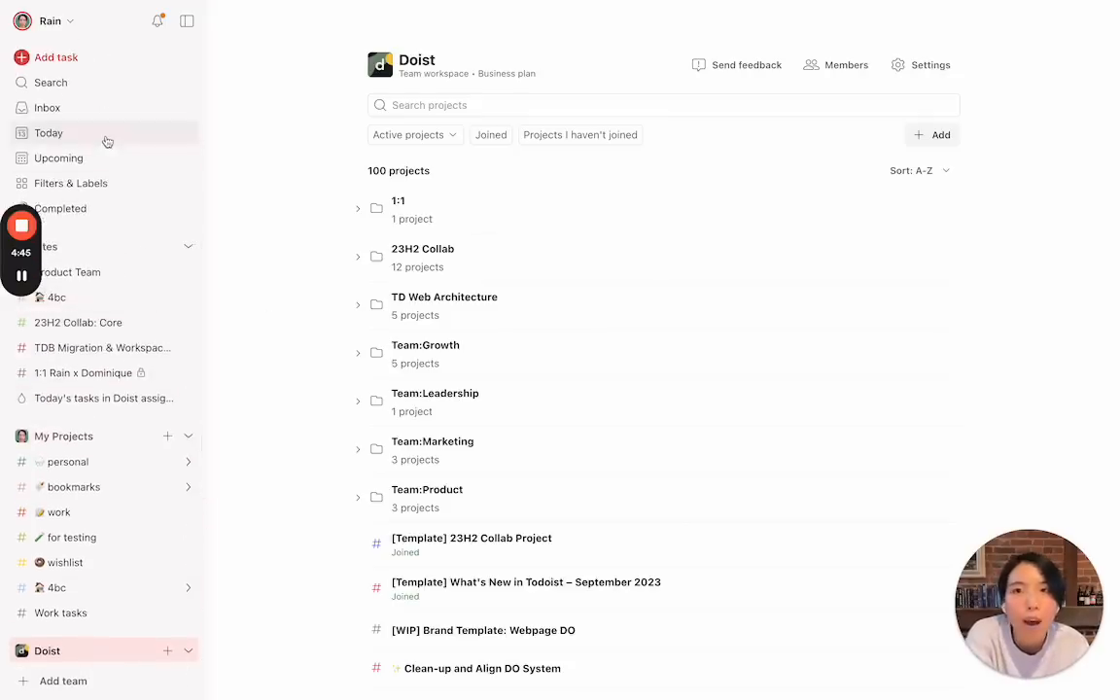
# Group the Today view's tasks by Workspace via its view options
pyautogui.click(47, 132)
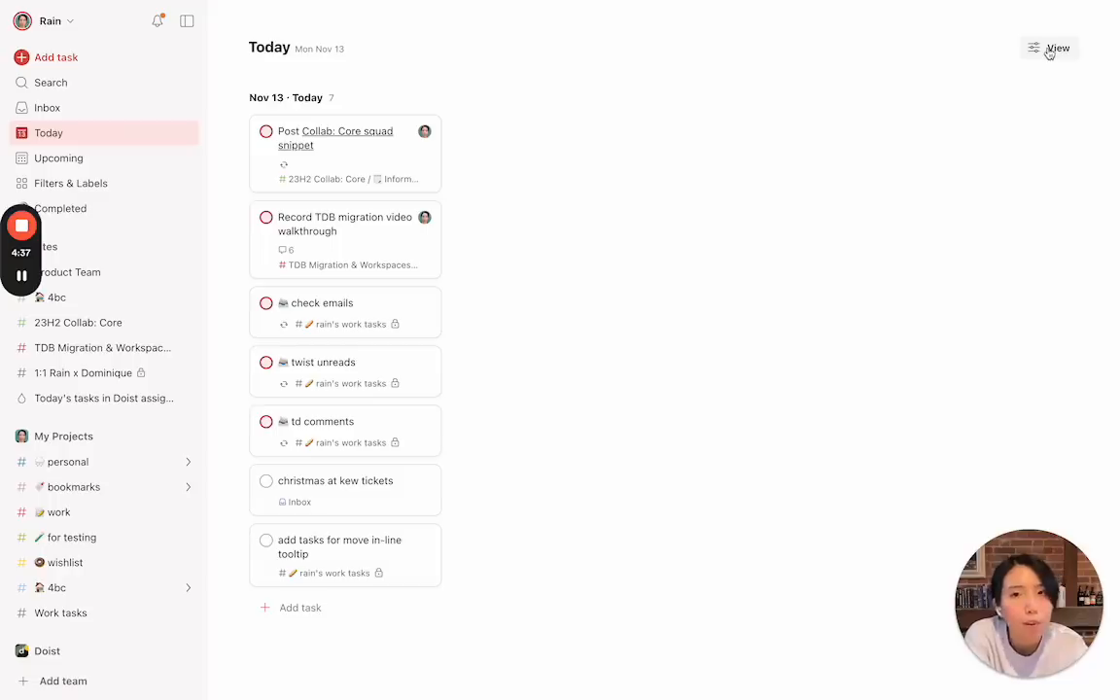
pyautogui.click(1050, 46)
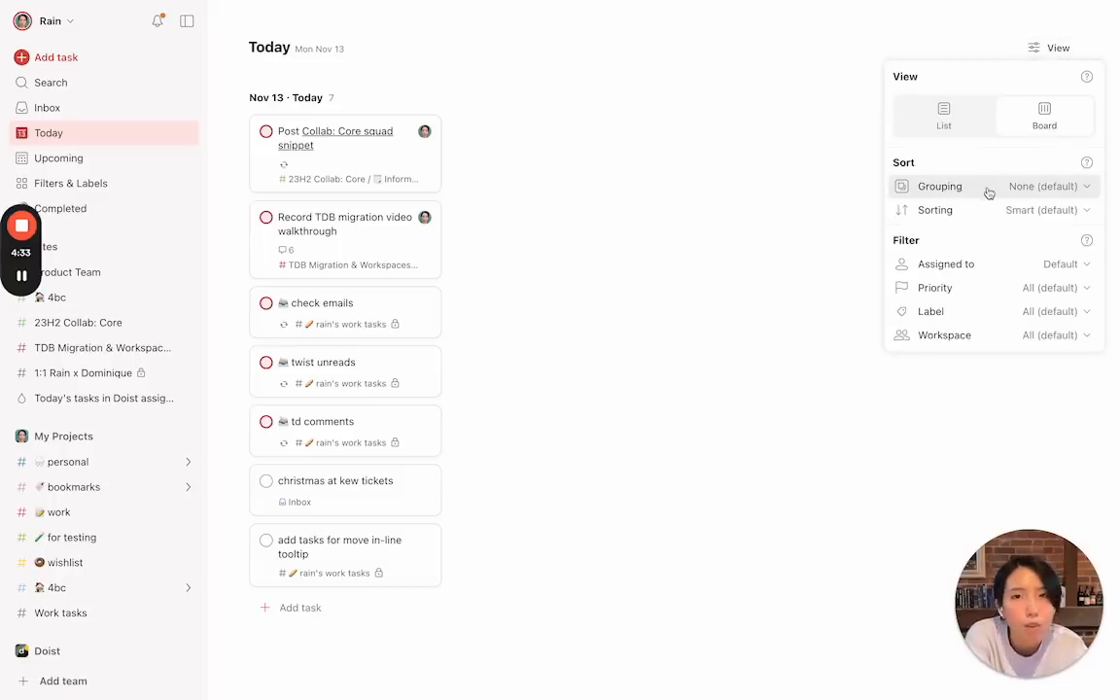
pyautogui.click(1050, 187)
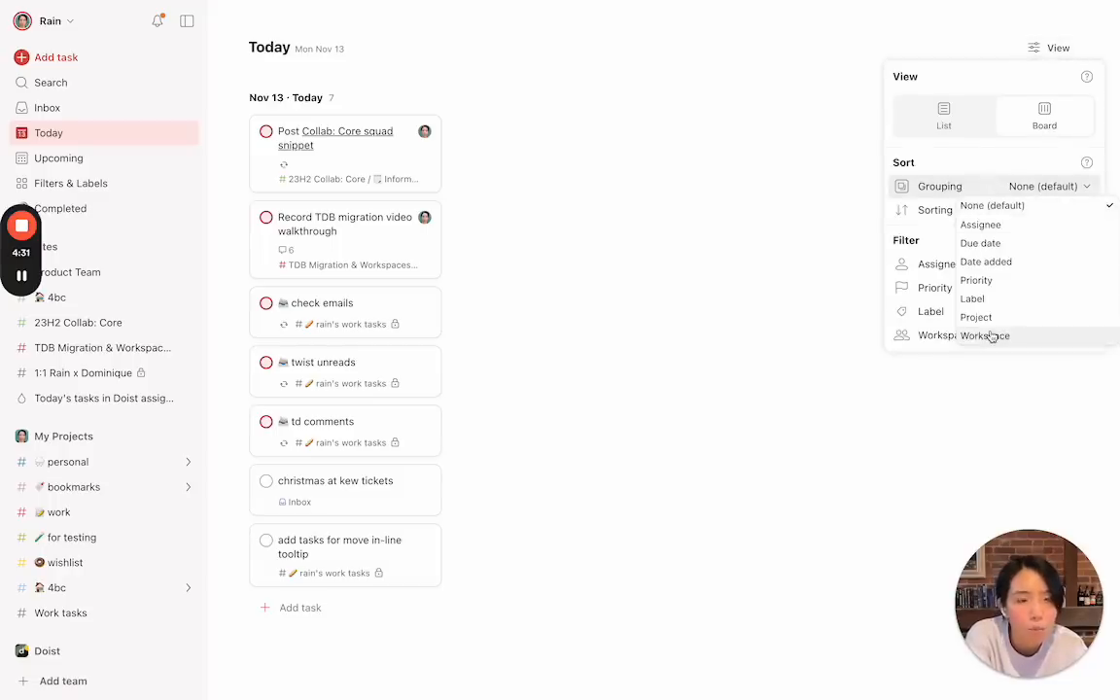
pyautogui.click(984, 334)
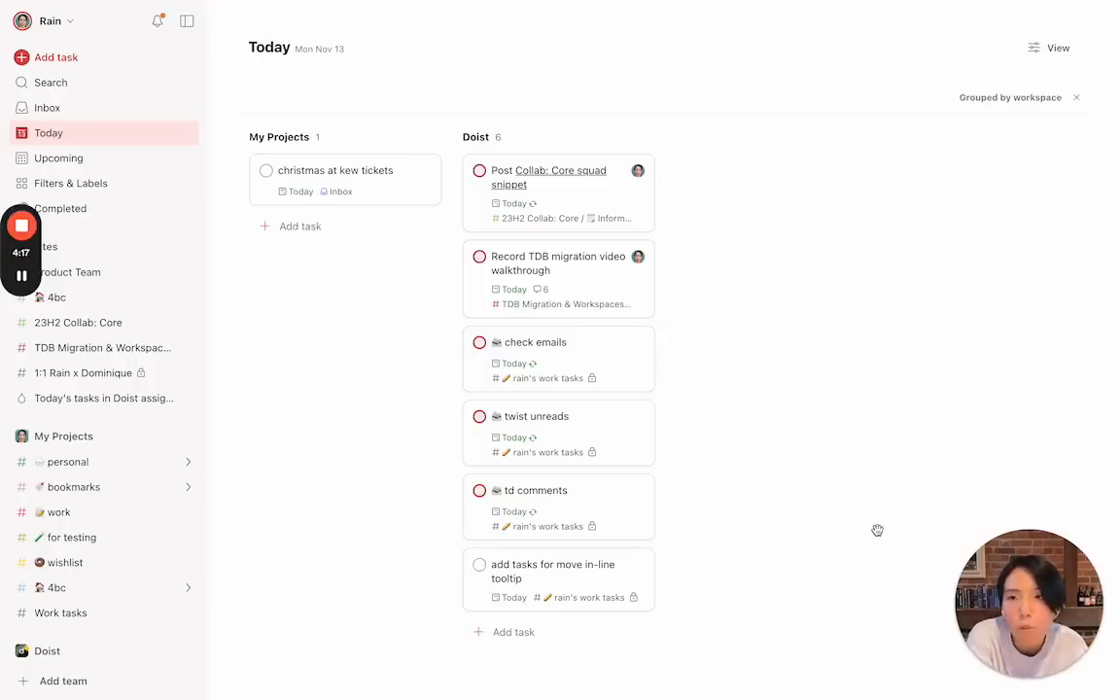
pyautogui.moveTo(195, 251)
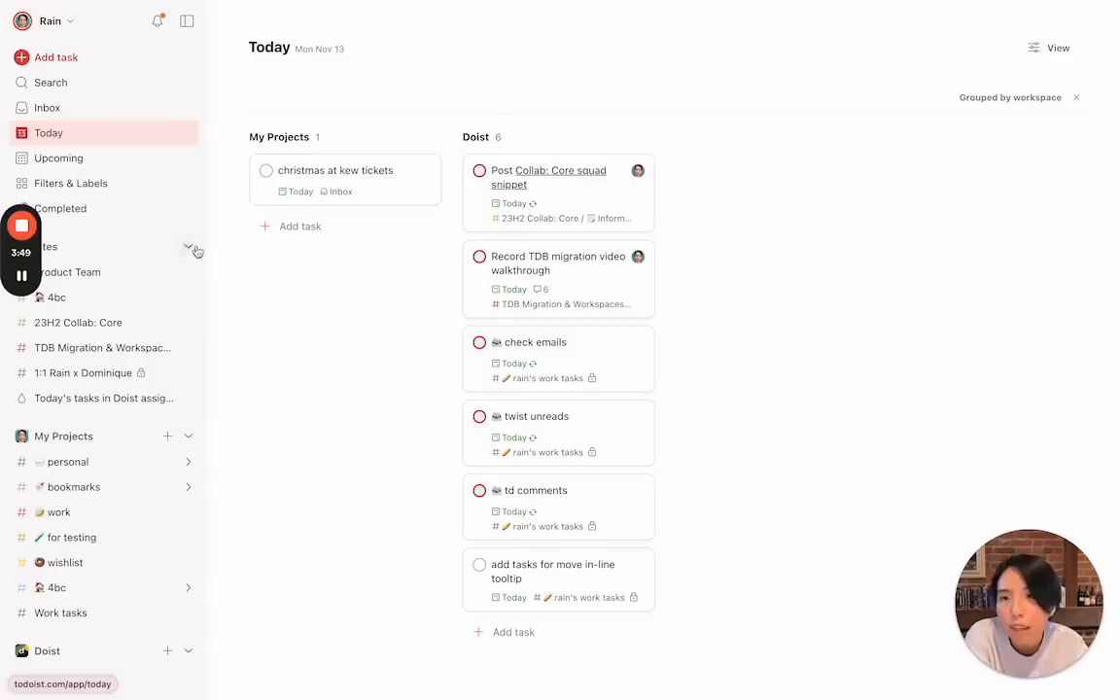
# View the 'Today's tasks in Doist assigned to me' filter, then the Doist project list
pyautogui.click(105, 397)
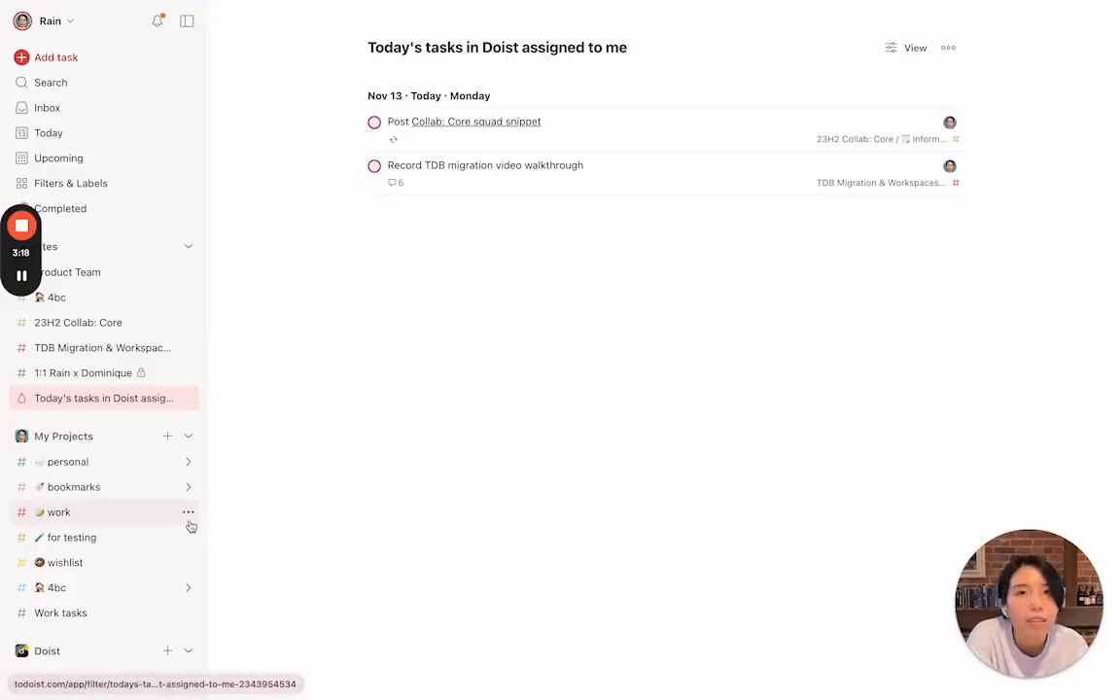
pyautogui.scroll(-3)
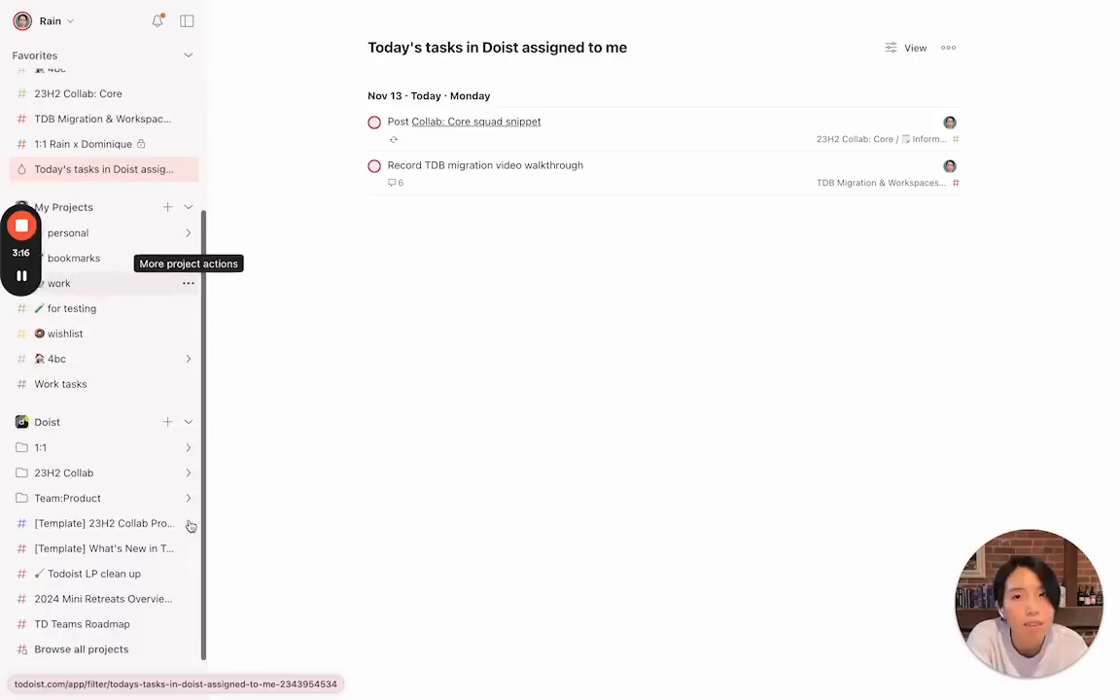
pyautogui.click(47, 420)
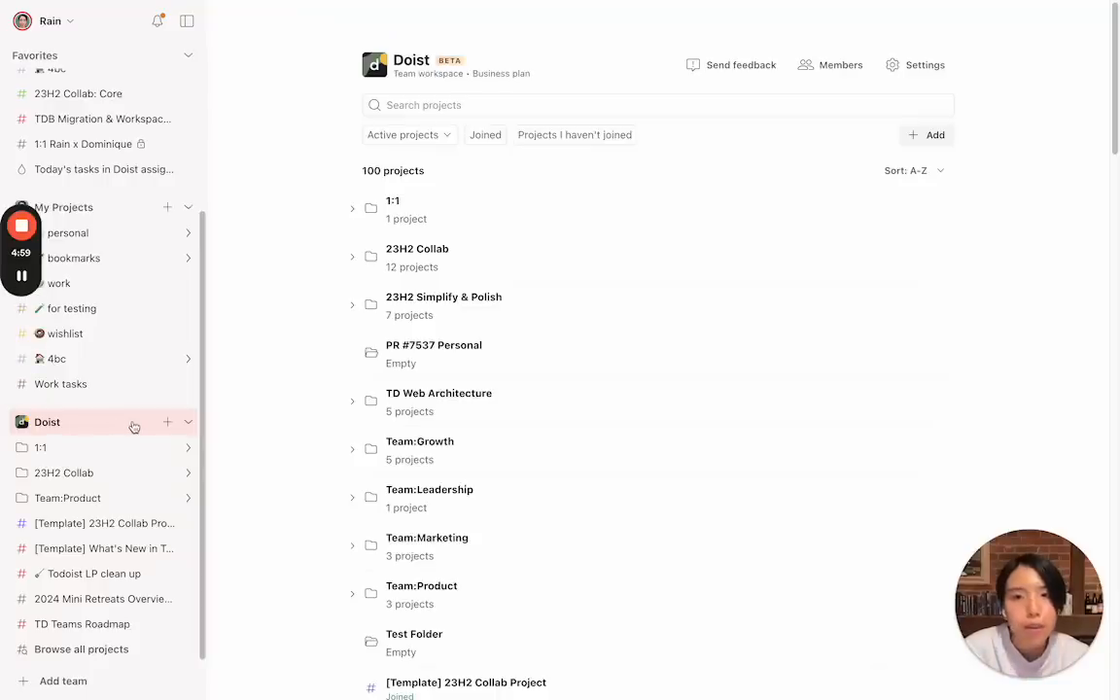
# Copy the Doist invite link from Members settings and view your own role options
pyautogui.click(828, 66)
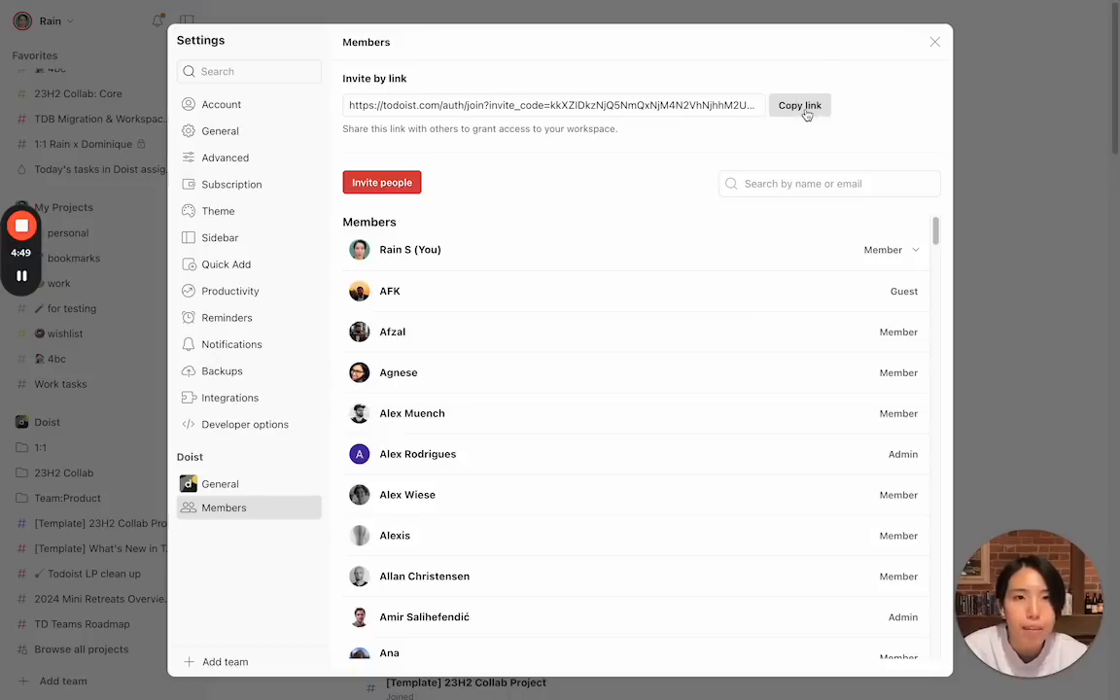
pyautogui.click(799, 105)
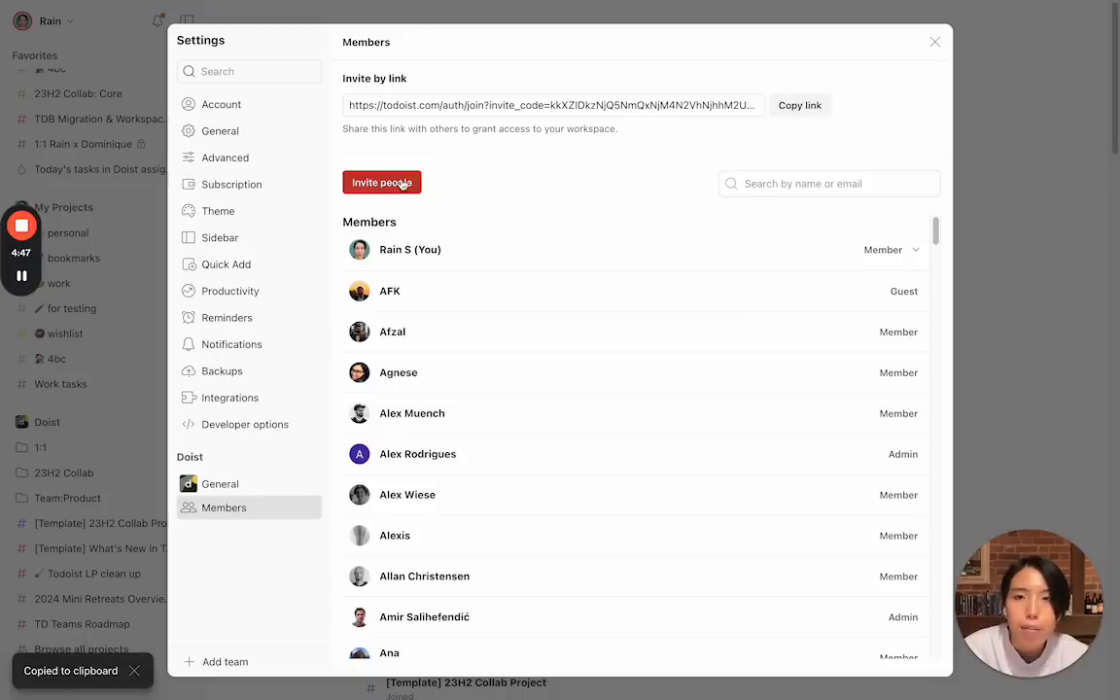
pyautogui.click(381, 183)
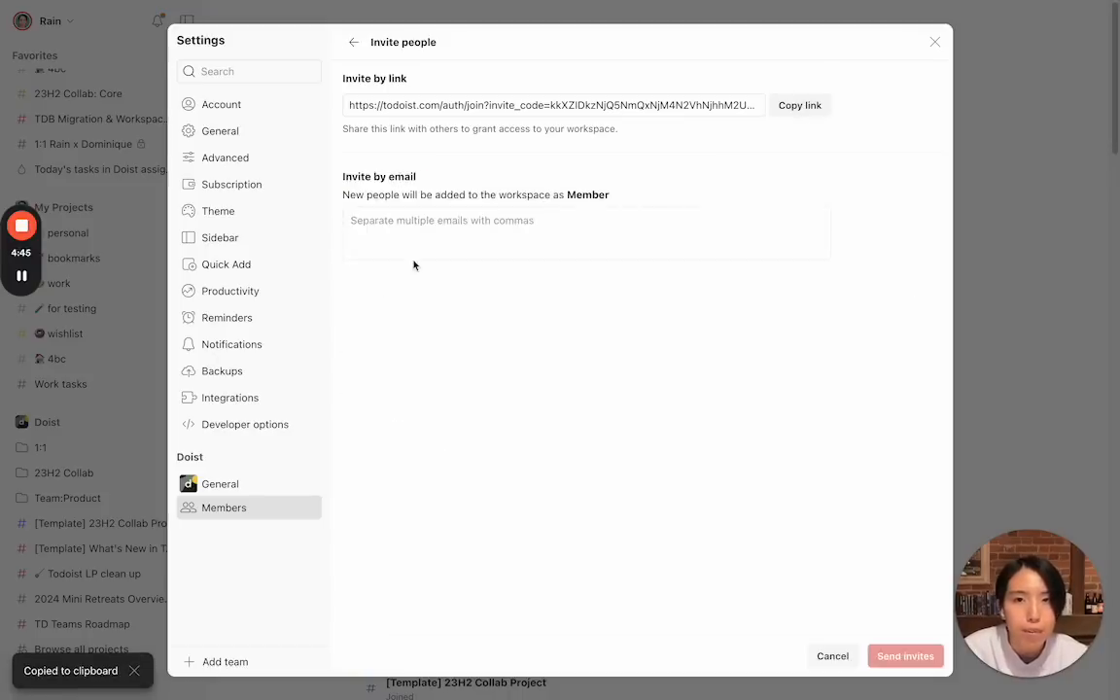
pyautogui.click(354, 43)
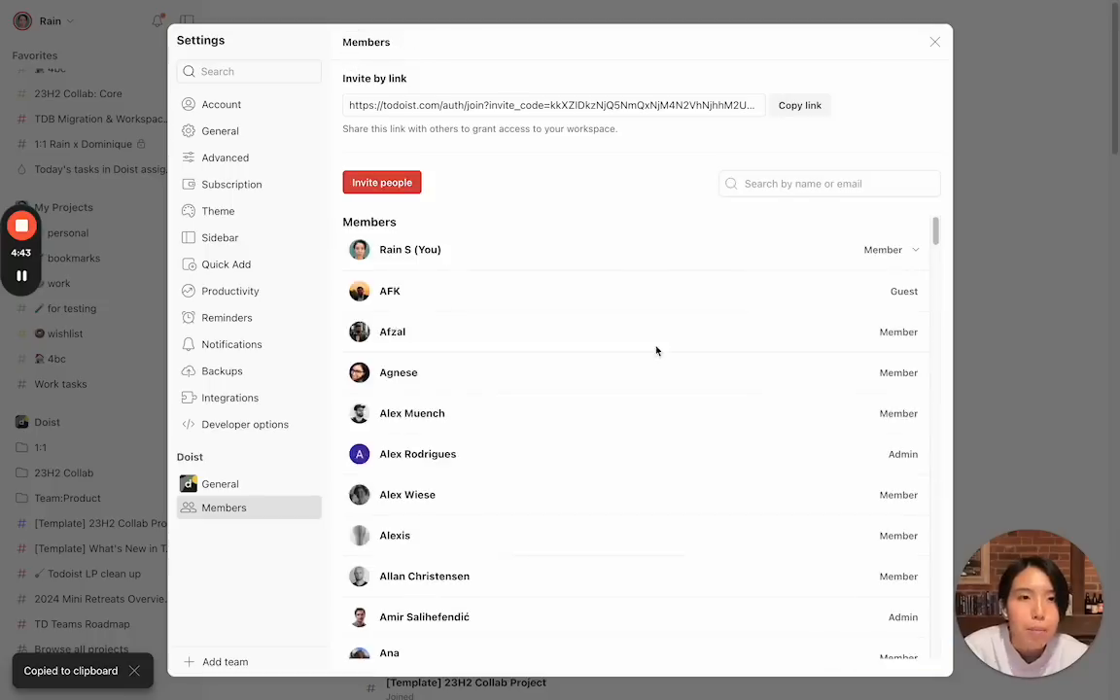
pyautogui.click(890, 248)
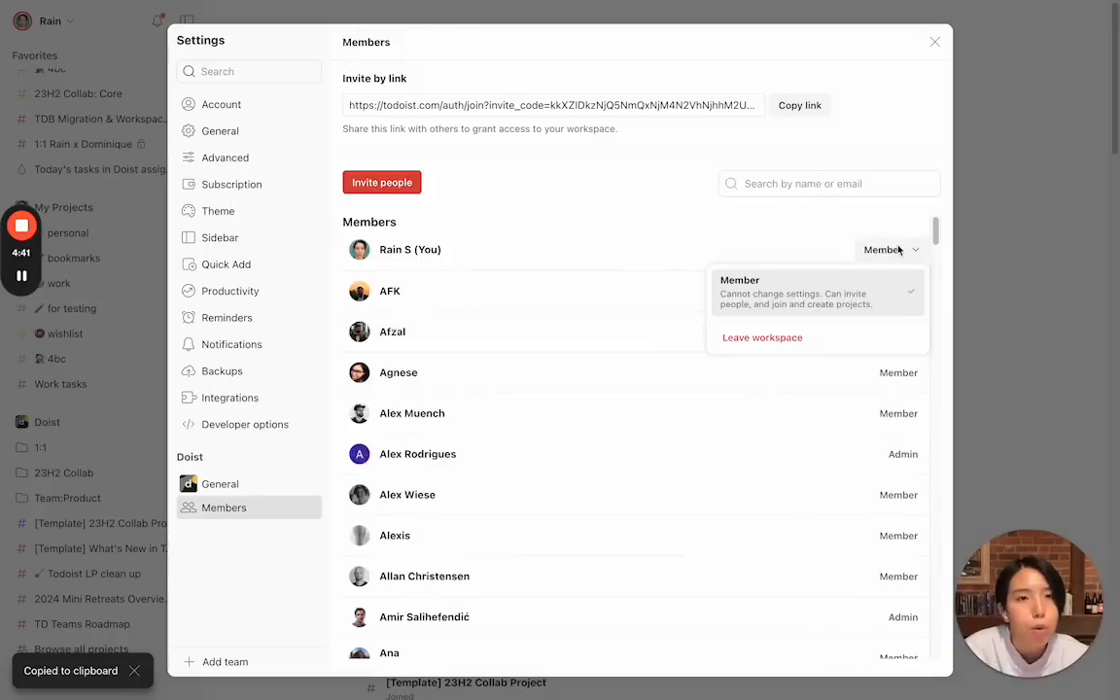